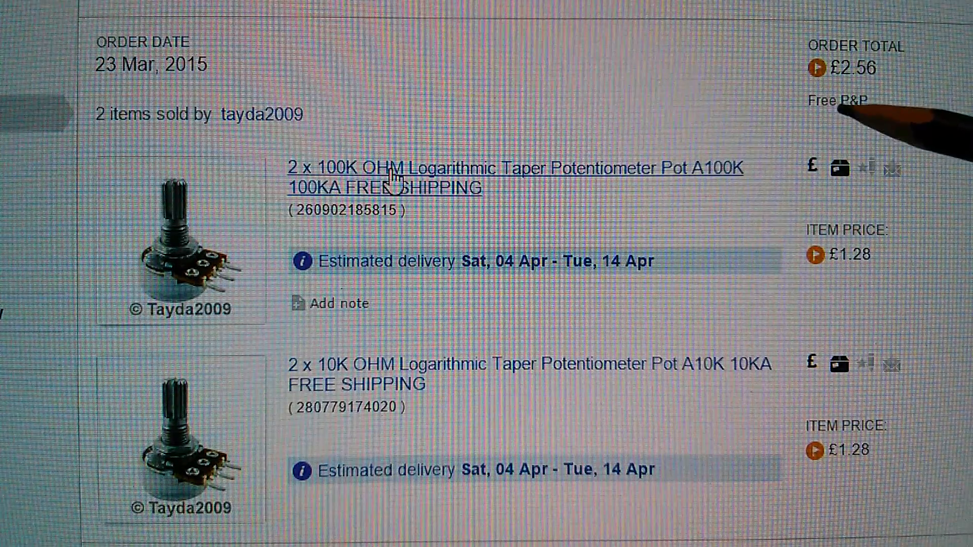
mouse_move(868, 118)
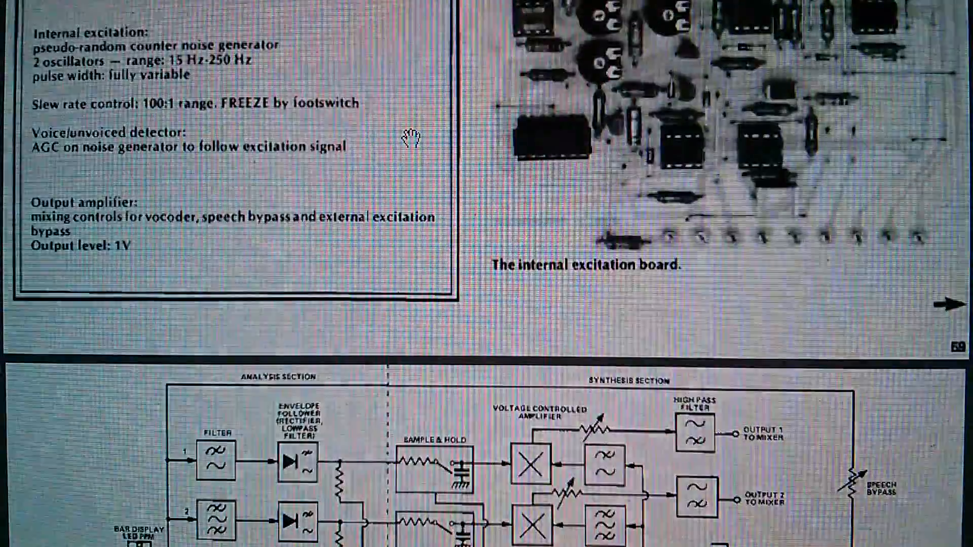
scroll(down, 3)
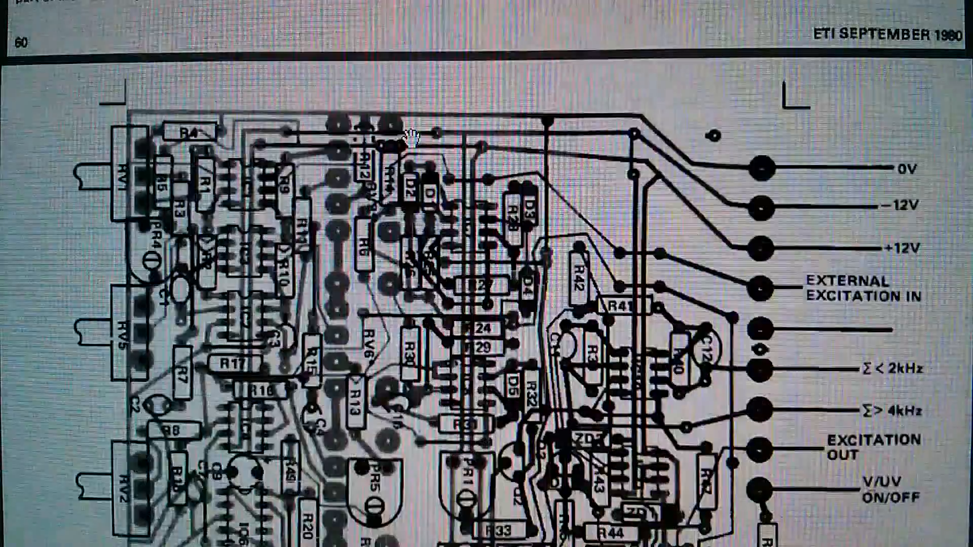
scroll(down, 3)
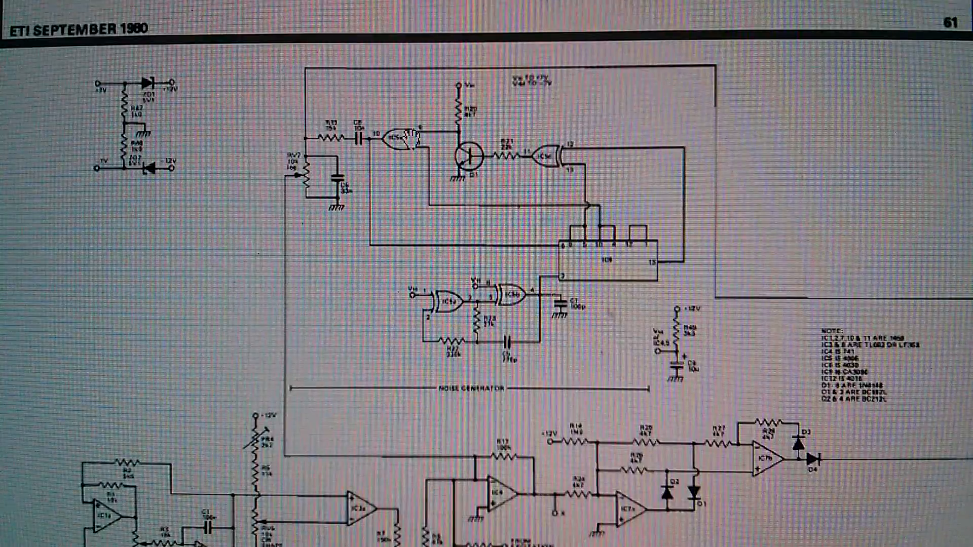
scroll(down, 3)
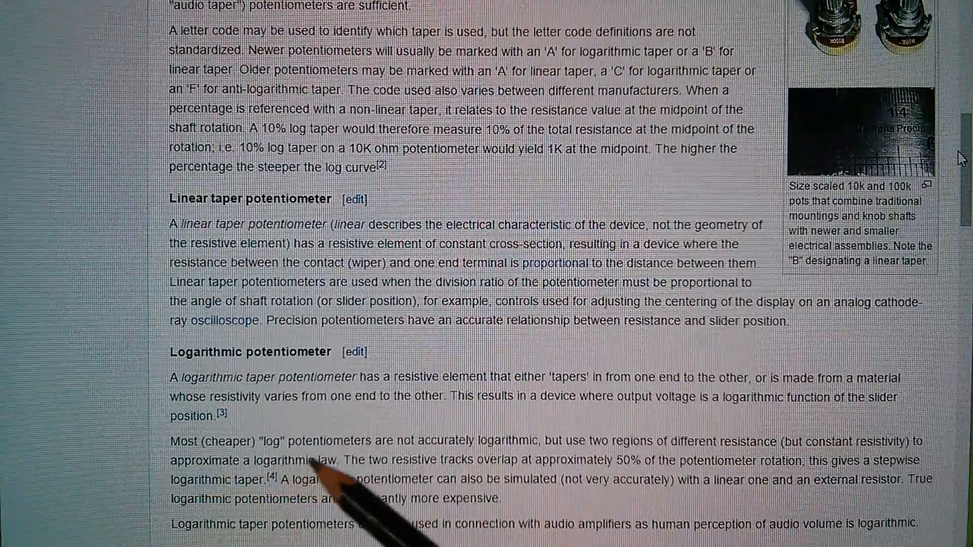
mouse_move(478, 496)
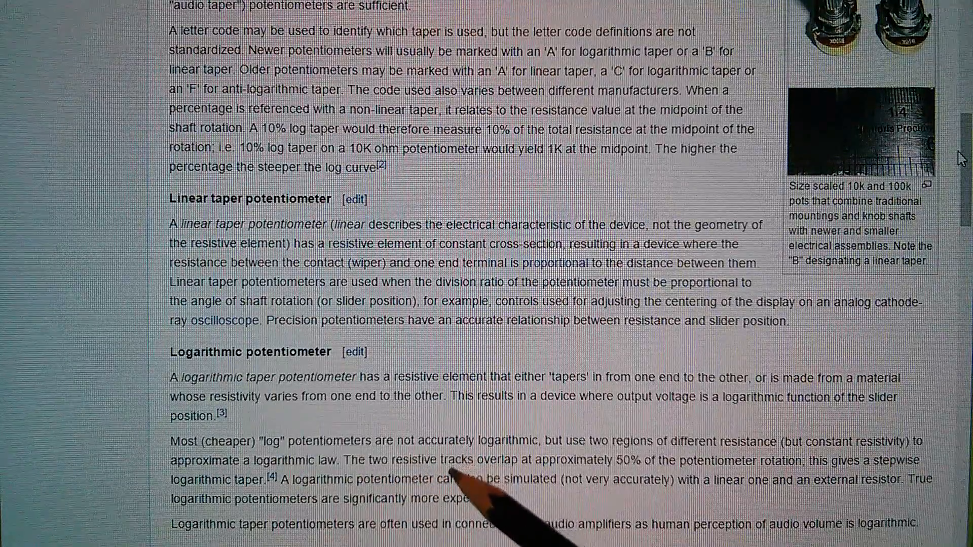
mouse_move(682, 471)
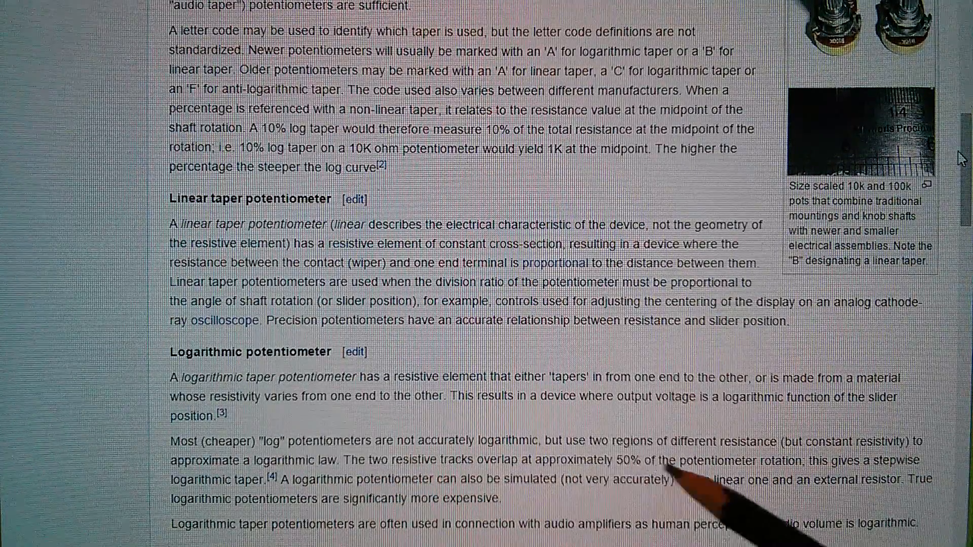